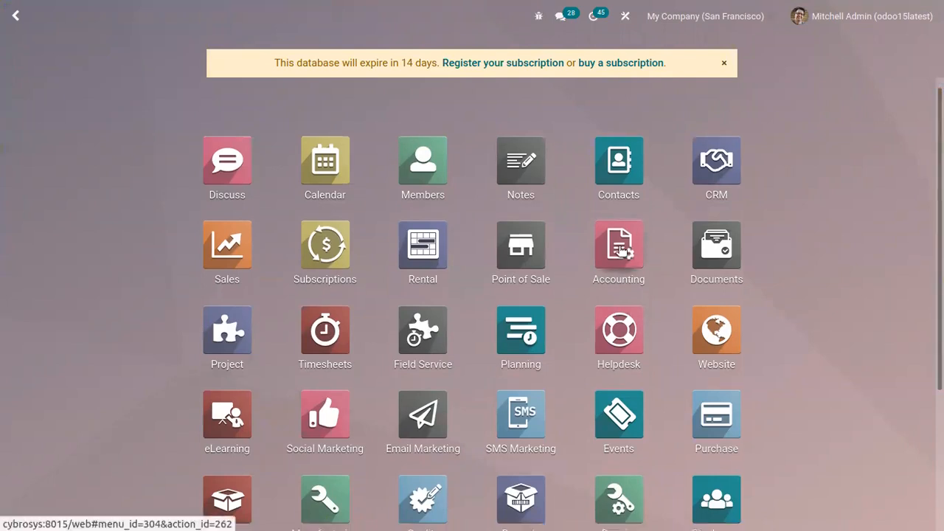
Open the Accounting app from the Odoo home screen
click(619, 243)
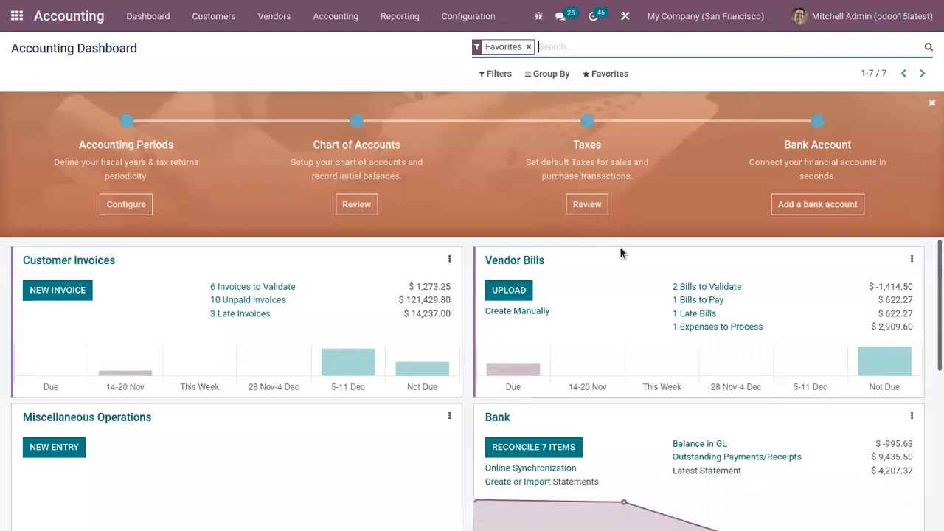
mouse_move(649, 378)
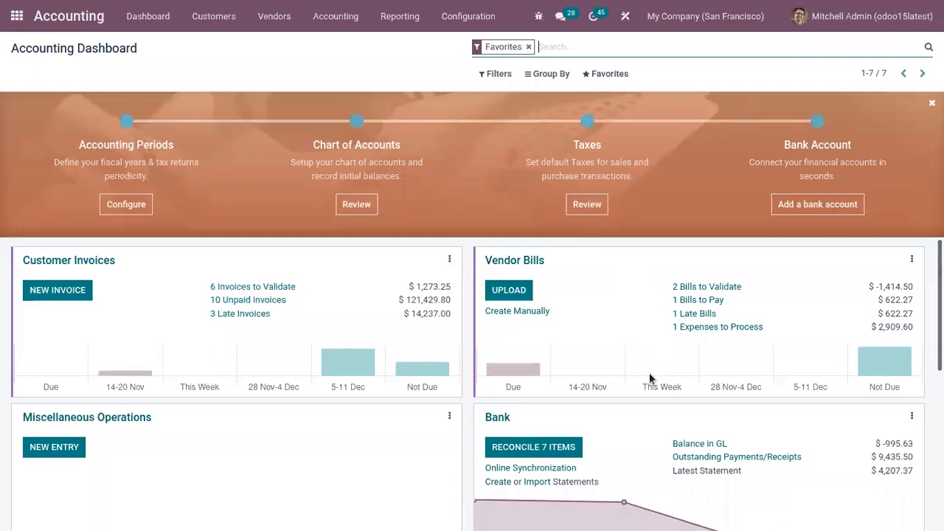
mouse_move(192, 263)
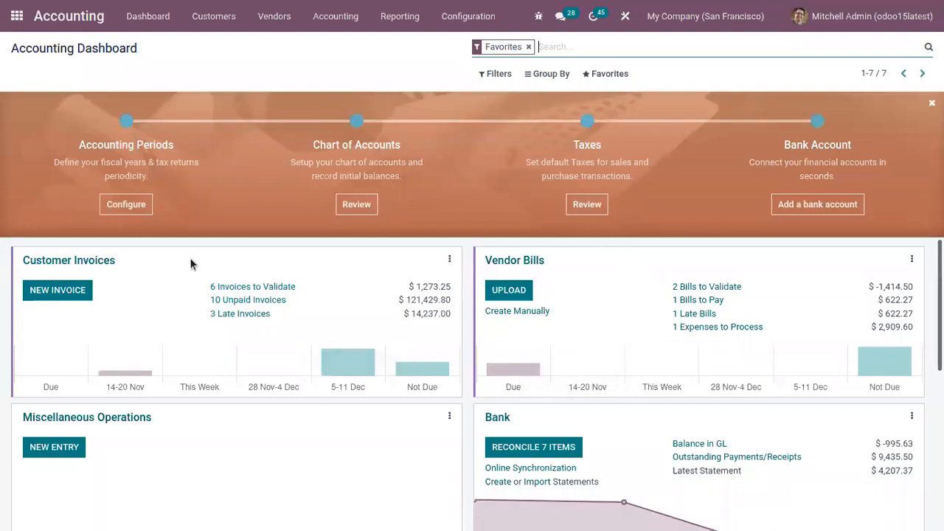
mouse_move(265, 230)
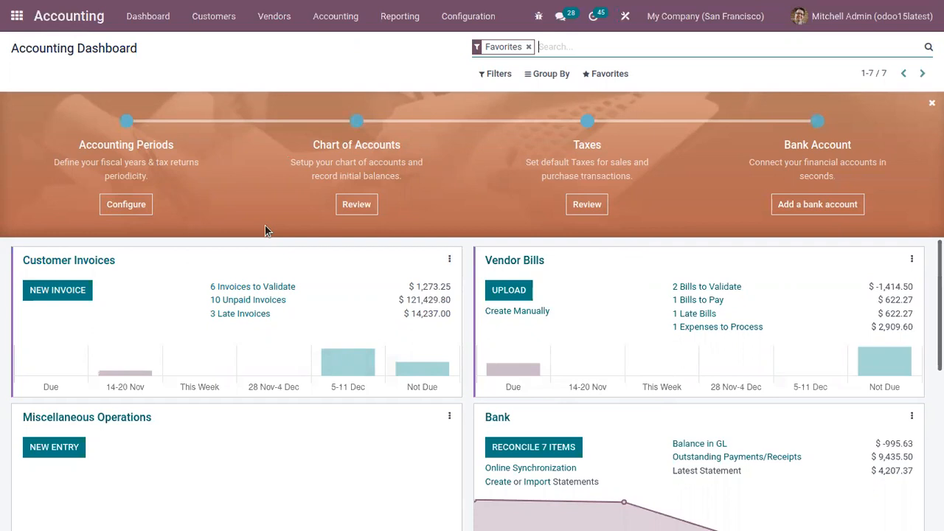
mouse_move(468, 17)
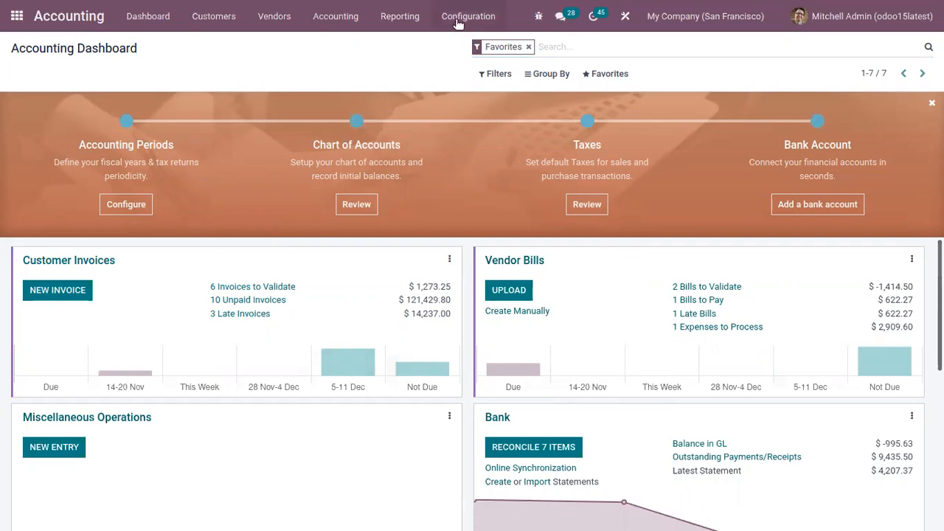
In Accounting settings, enable Incoterms with EX WORKS as the default and save
click(469, 15)
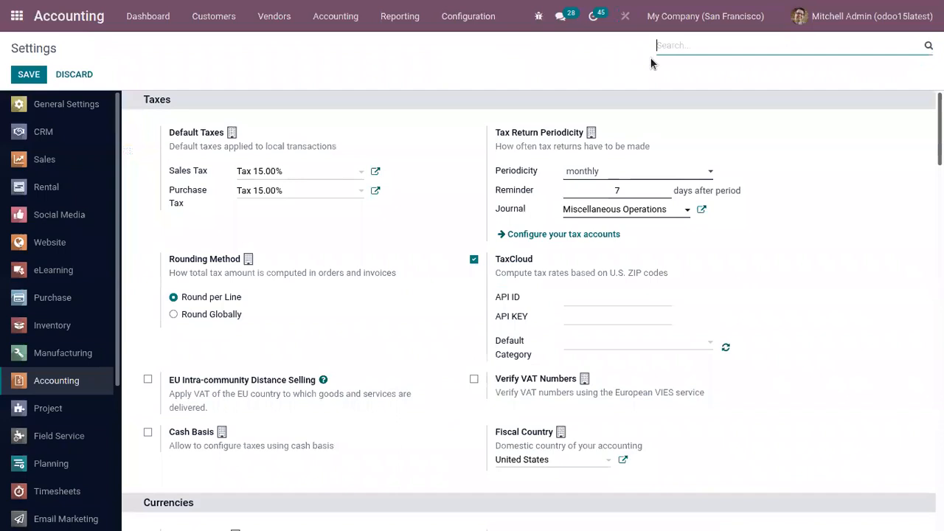
text(inc)
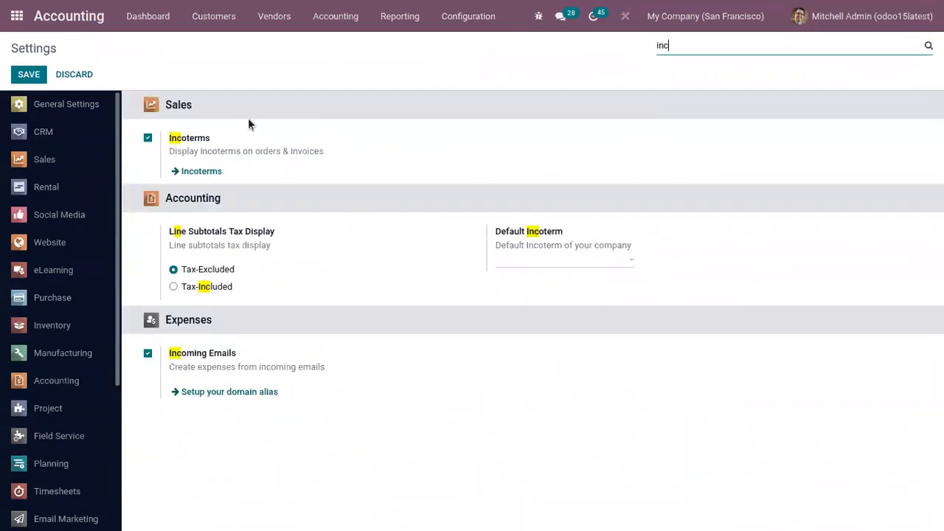
mouse_move(263, 141)
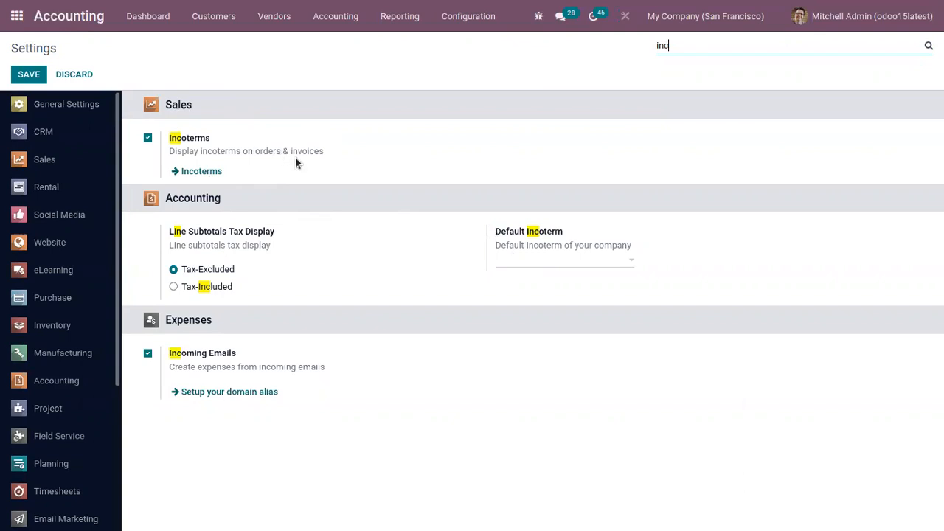
mouse_move(202, 171)
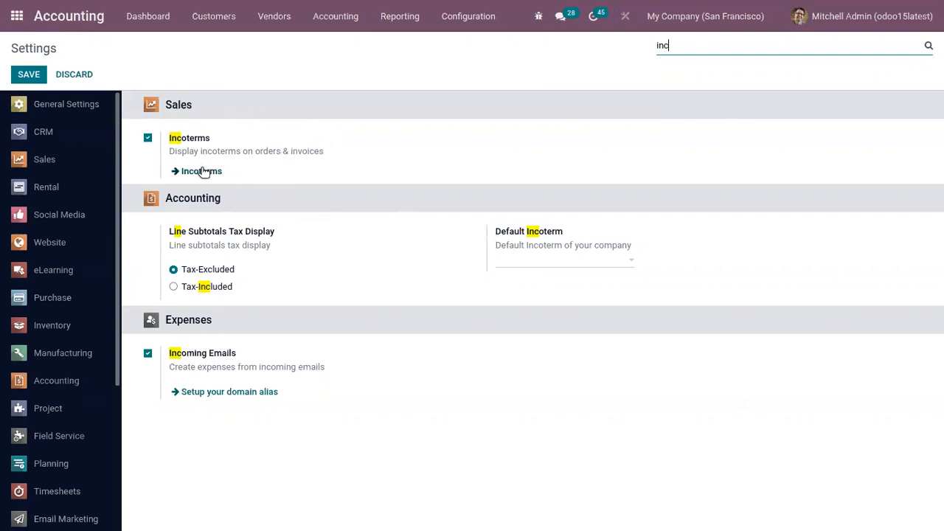
mouse_move(280, 165)
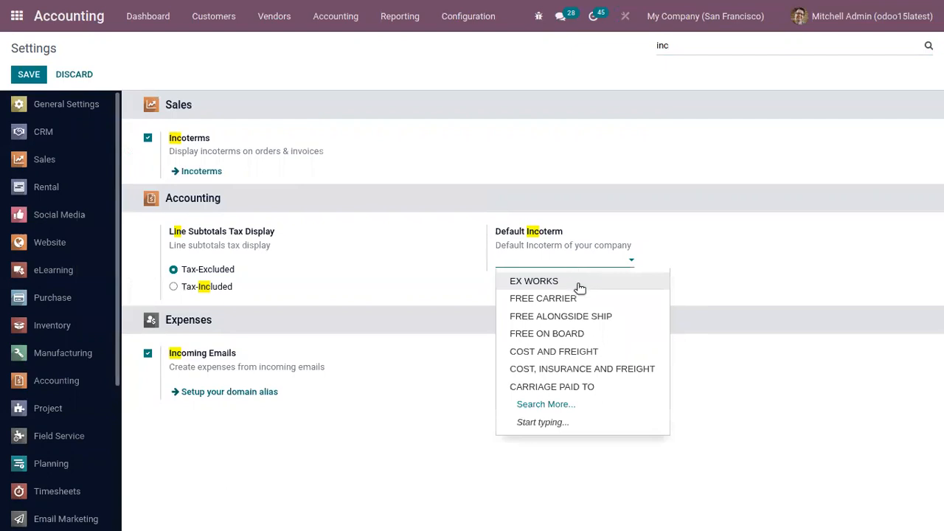
click(534, 280)
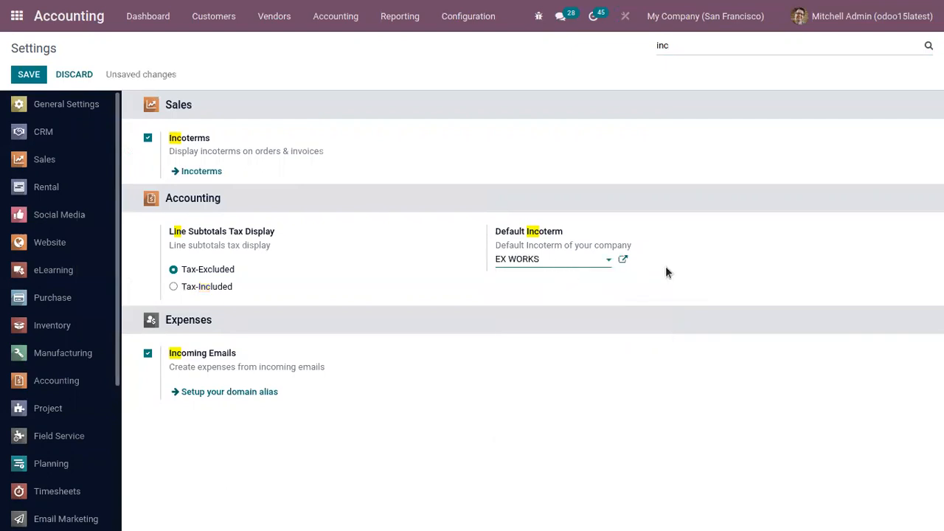
click(28, 74)
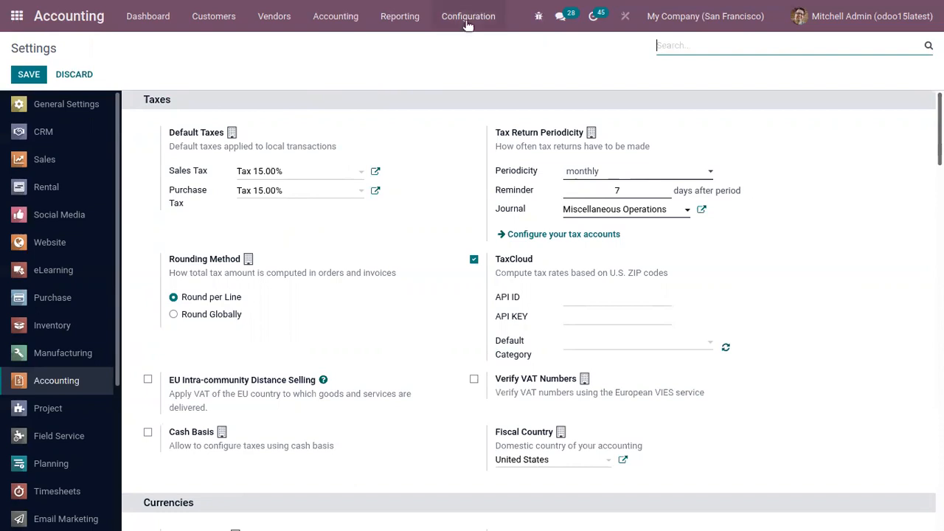
Display the Incoterms list under Configuration, showing all eleven codes
click(469, 15)
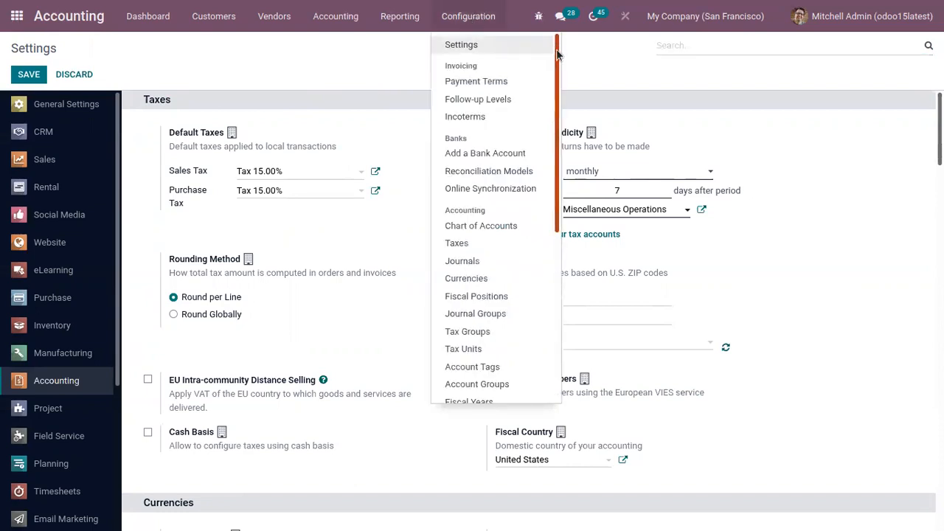
scroll(down, 3)
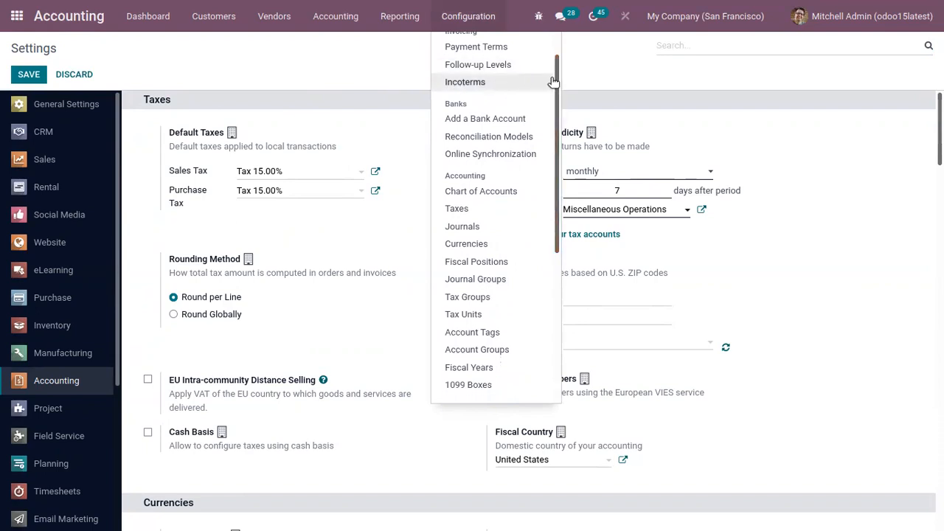
click(465, 82)
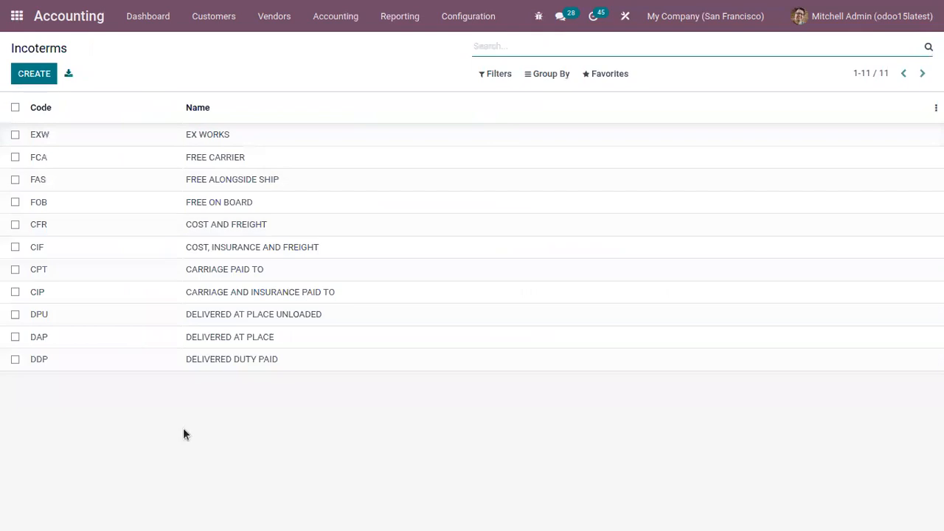
click(207, 134)
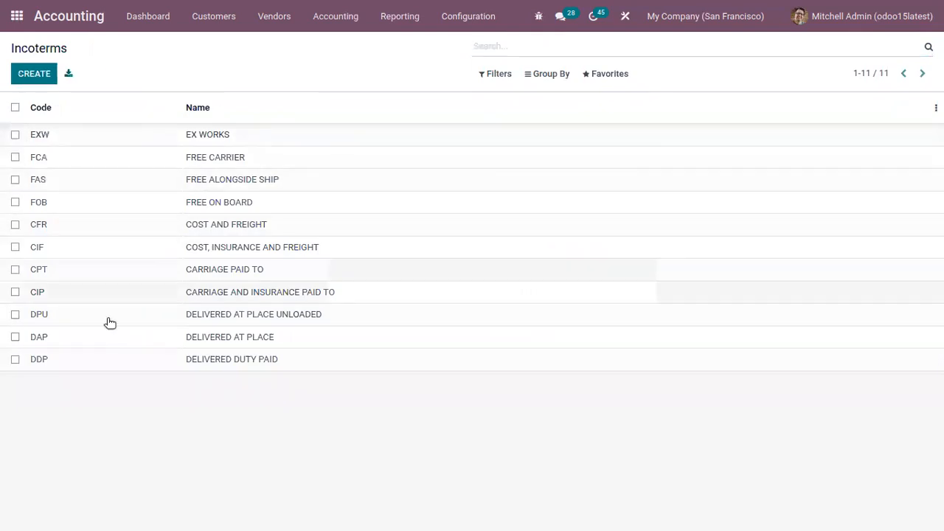
mouse_move(231, 213)
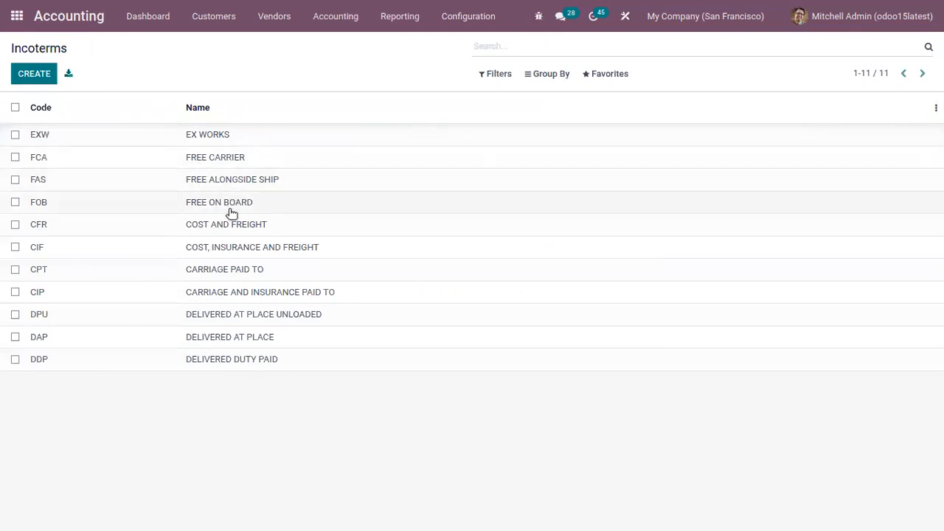
mouse_move(277, 229)
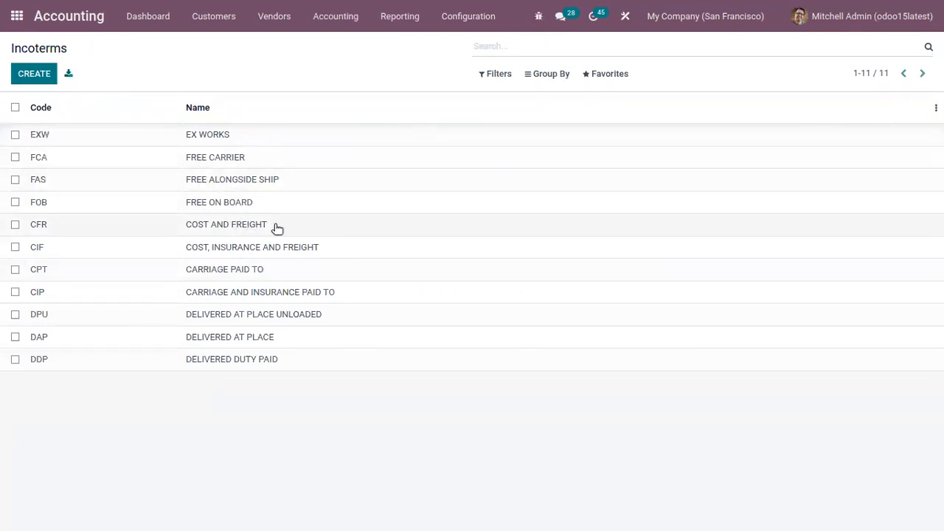
mouse_move(288, 344)
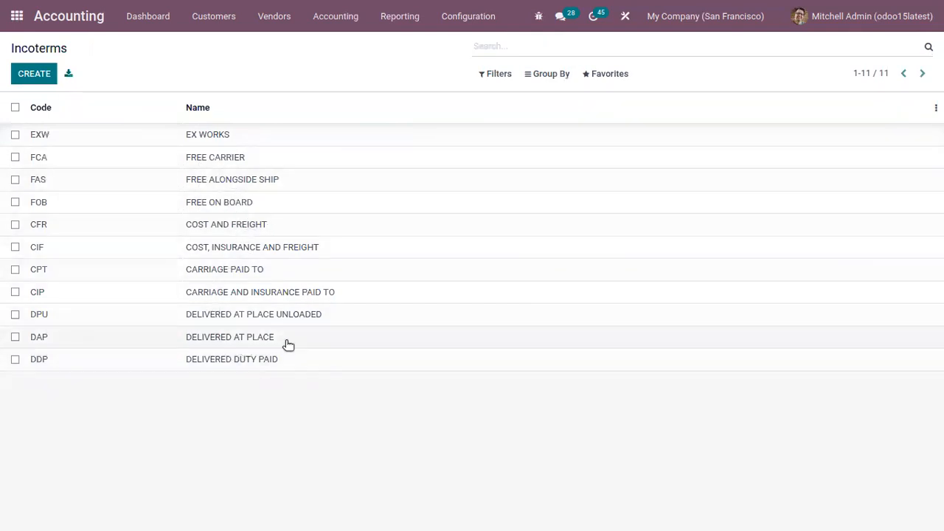
mouse_move(310, 439)
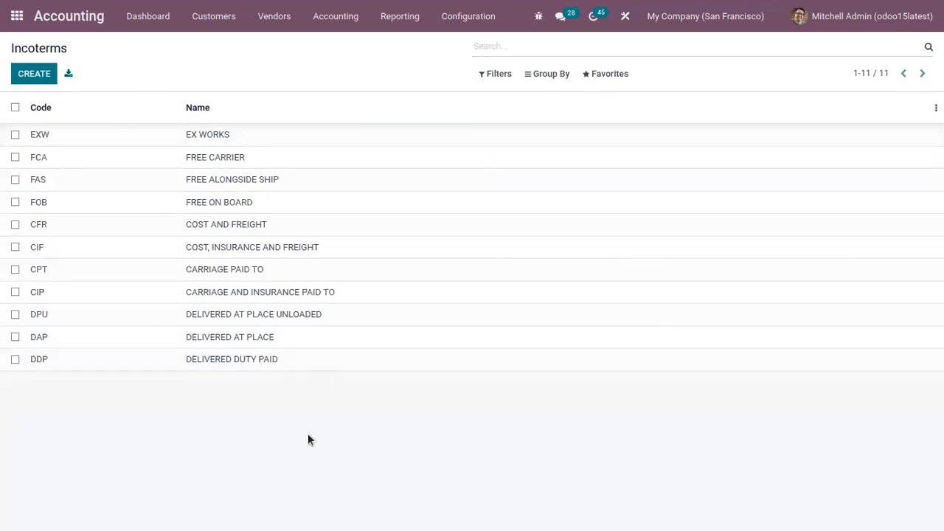
mouse_move(322, 465)
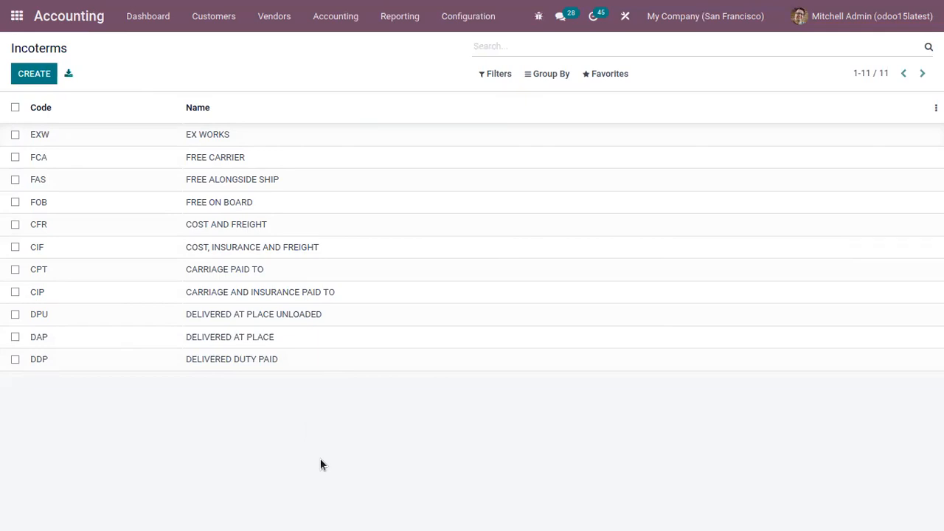
Start a new Sales quotation for customer Deco Addict
click(17, 15)
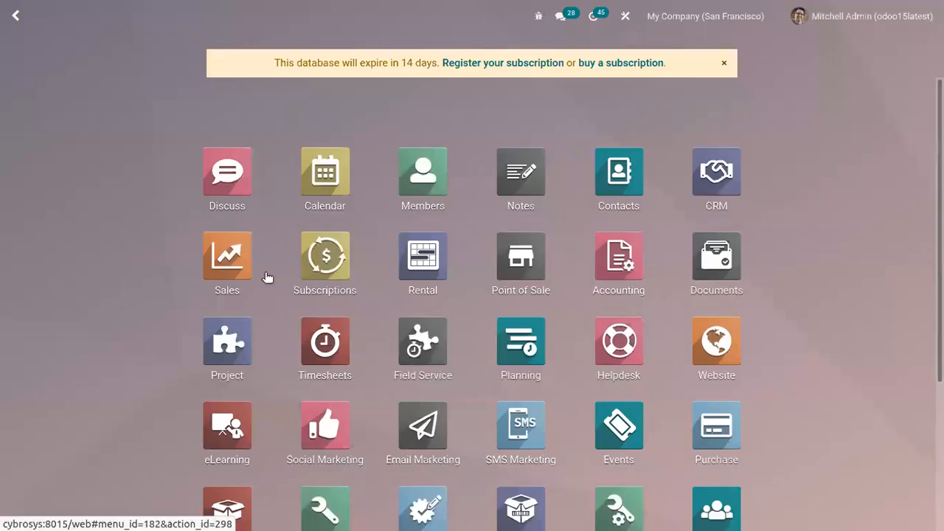
click(228, 263)
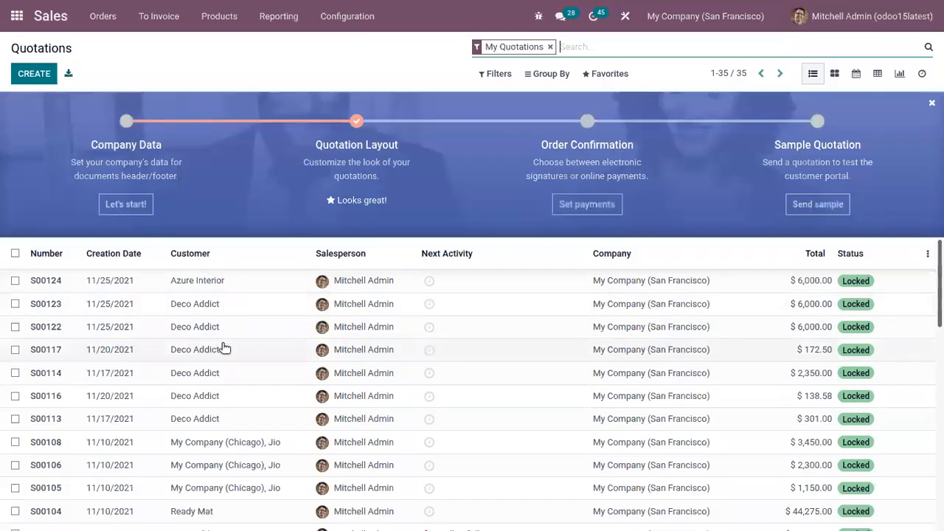
click(189, 253)
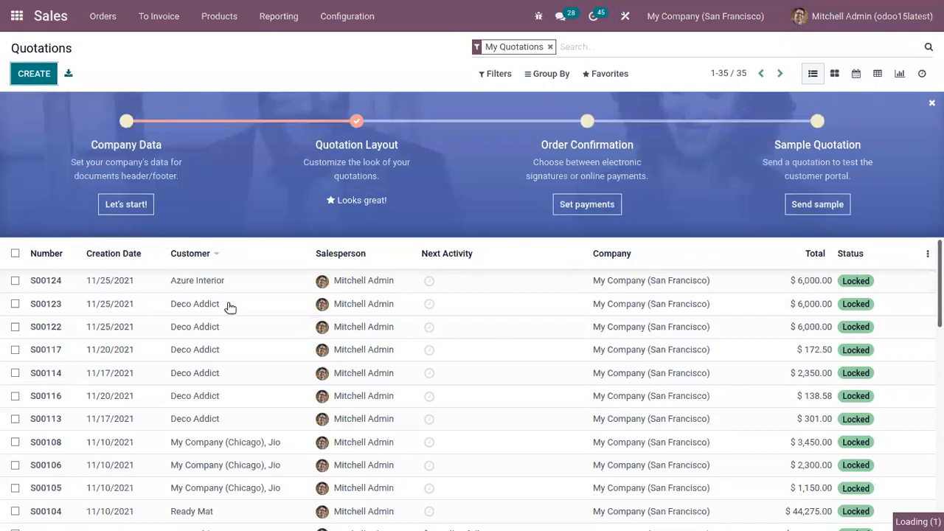
click(34, 74)
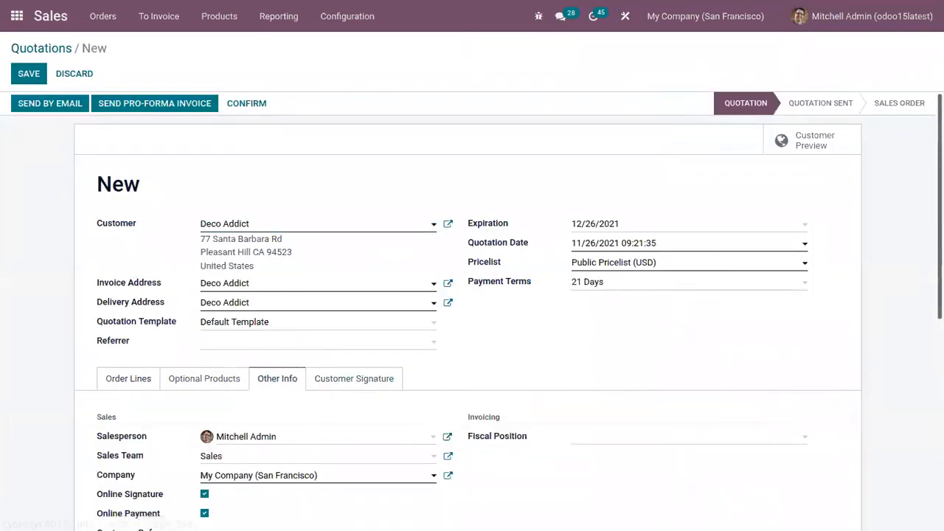
Set FREE CARRIER as the quotation's Incoterm under Other Info
scroll(down, 3)
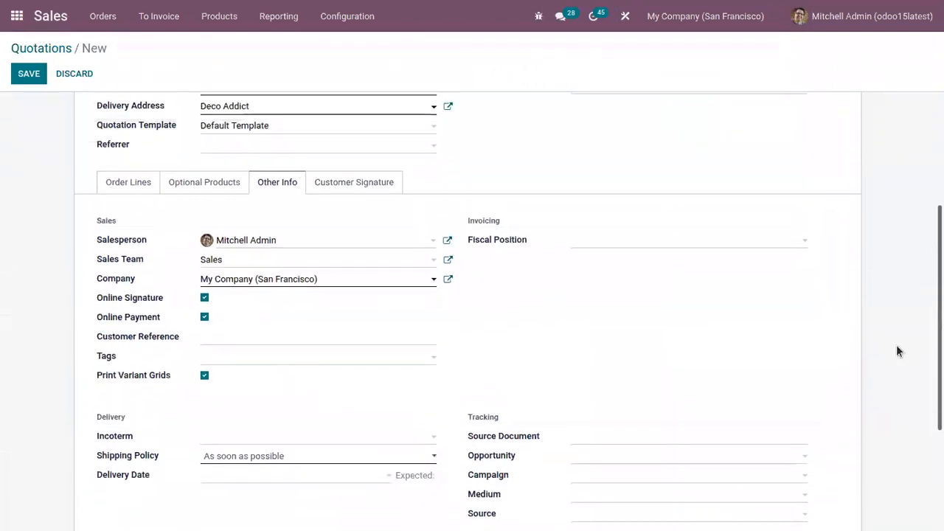
mouse_move(125, 446)
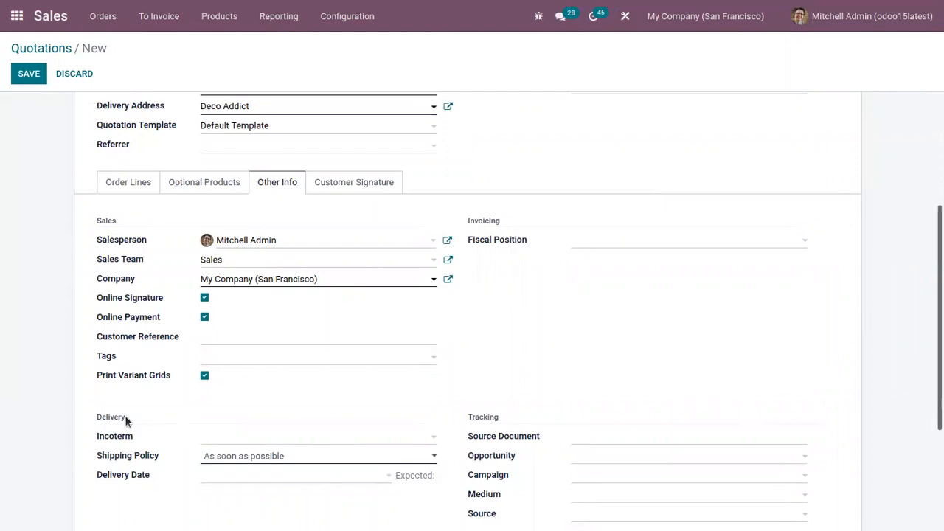
click(317, 437)
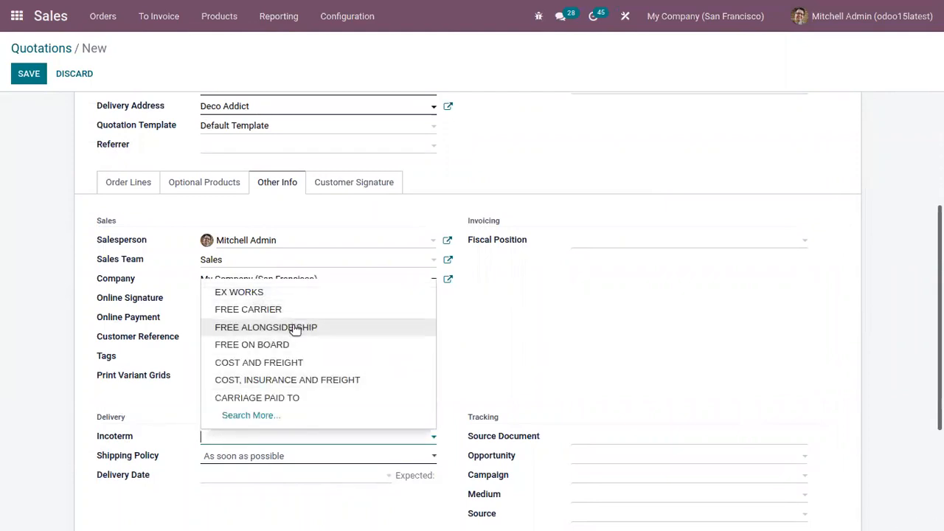
click(248, 310)
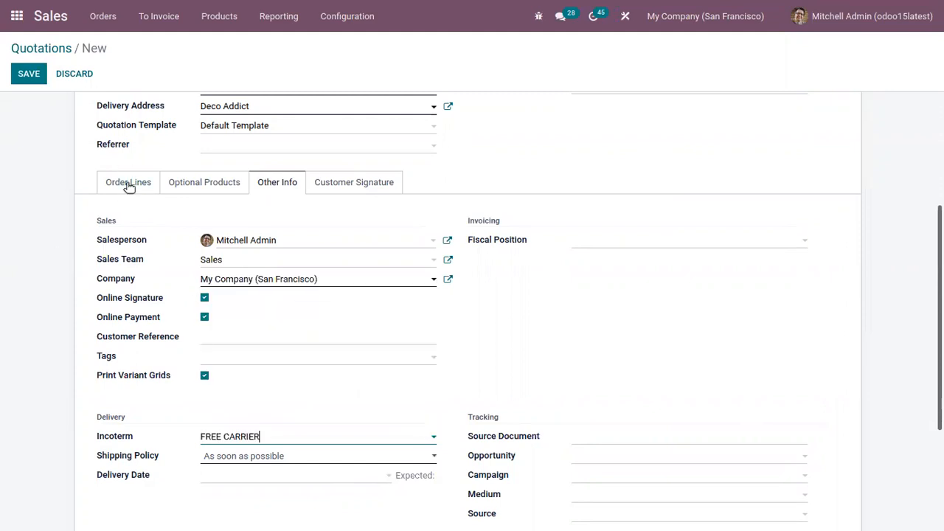
Save the quotation with a Cable Management Box line and confirm it as sales order S00125
click(127, 183)
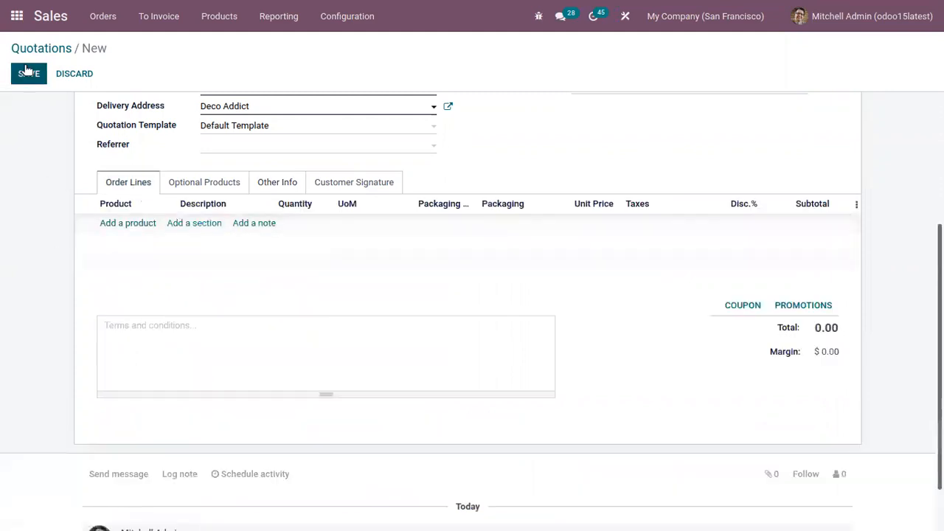
click(28, 74)
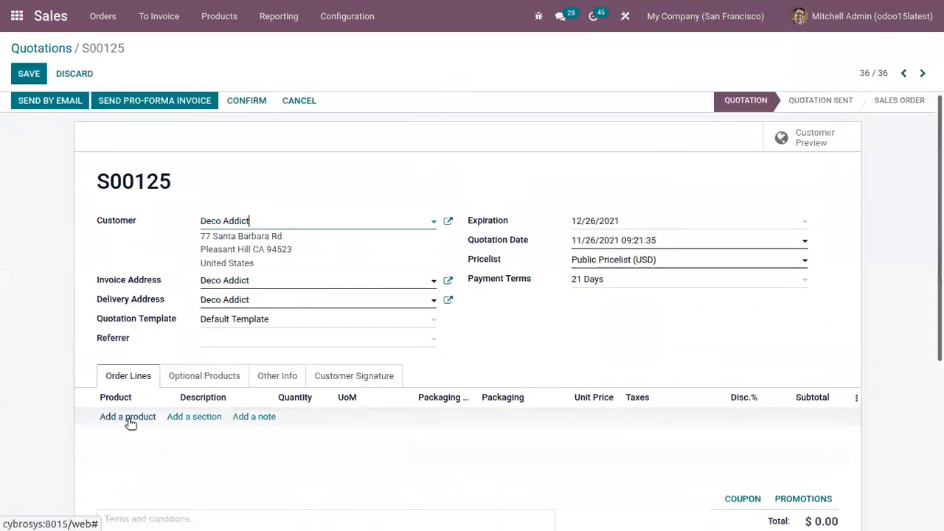
click(127, 416)
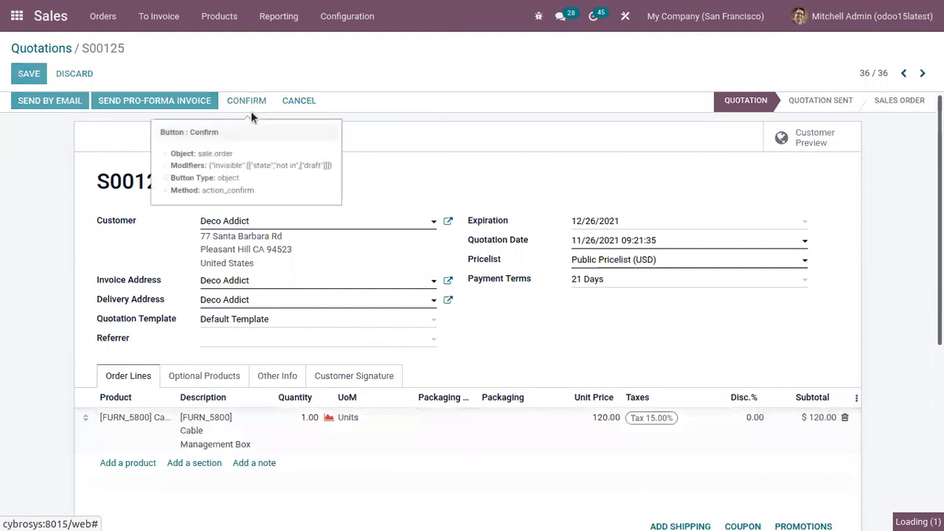
click(246, 101)
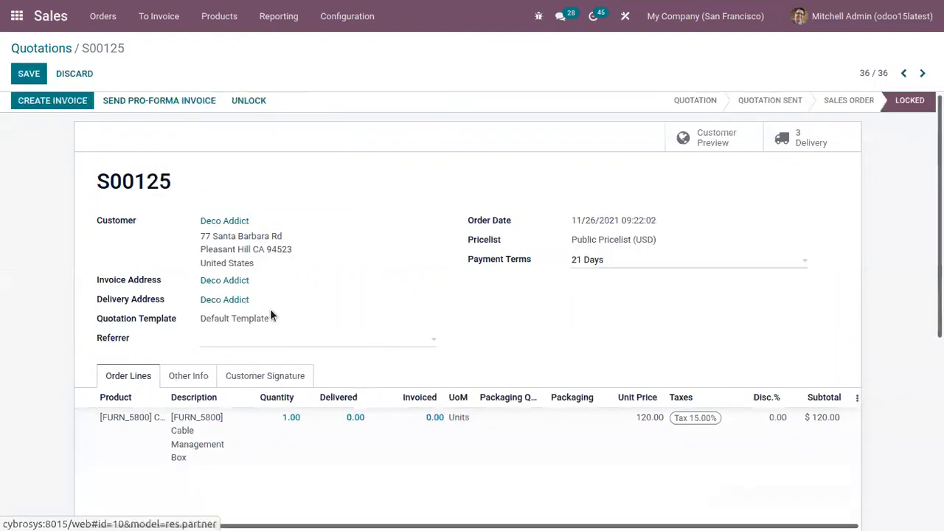
Create and view a regular draft invoice for S00125 carrying FREE CARRIER
click(51, 101)
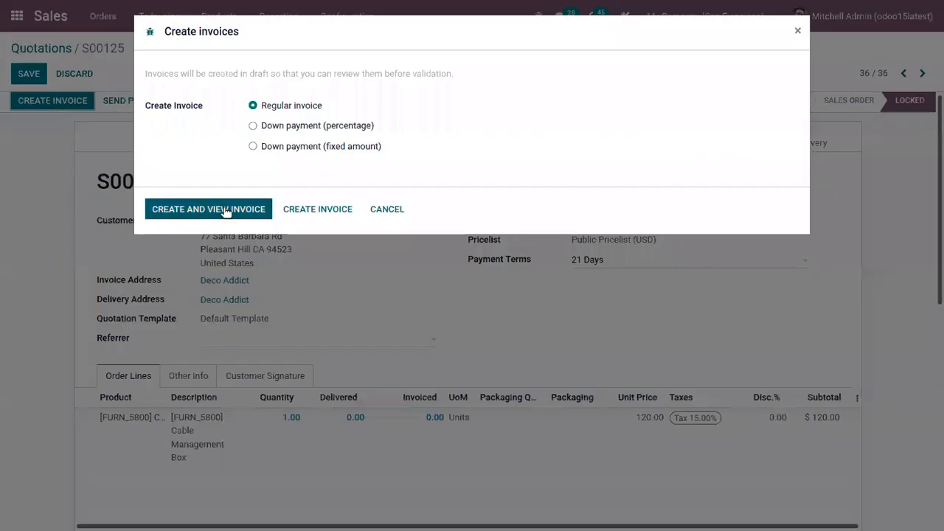
click(208, 210)
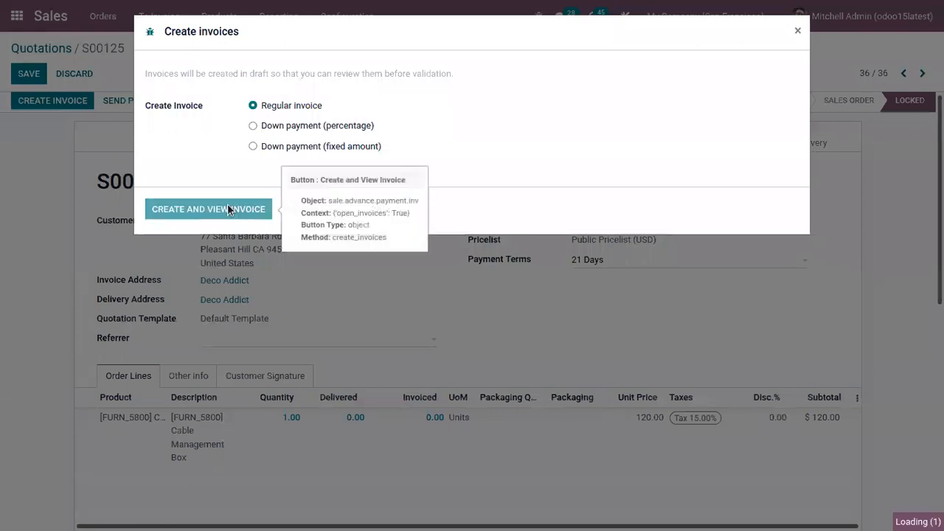
click(208, 209)
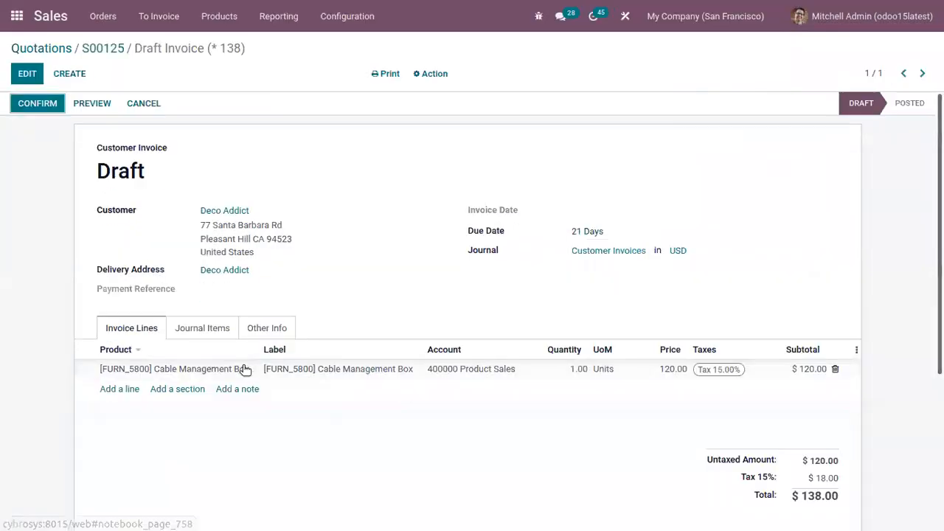
click(265, 328)
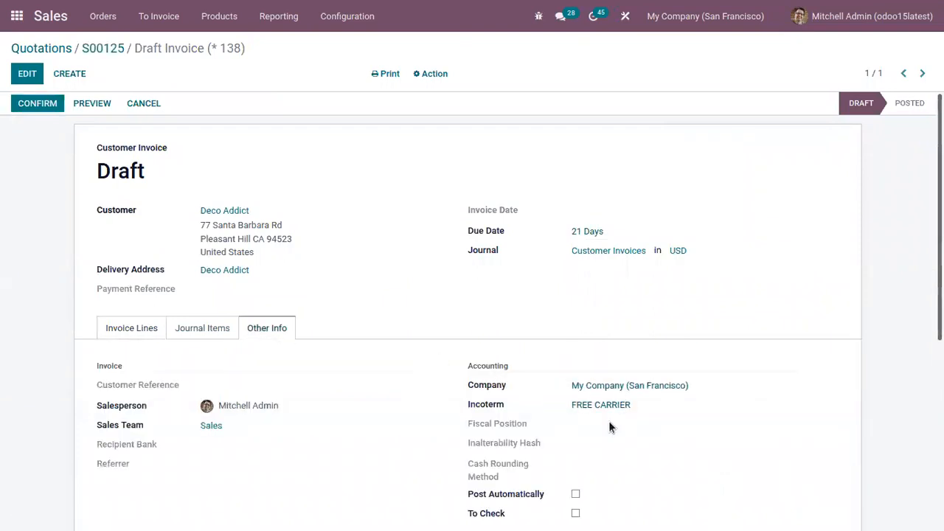
mouse_move(3, 92)
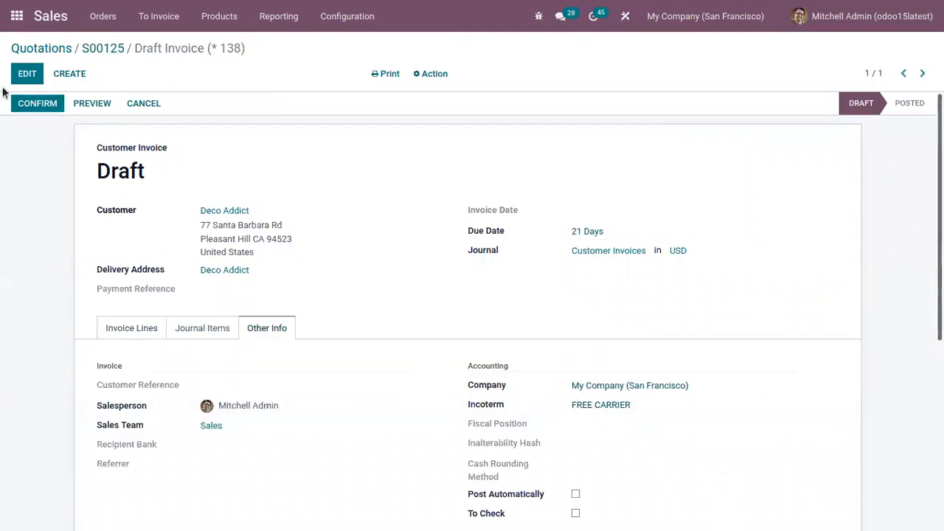
Change the draft invoice's Incoterm to EX WORKS, save it, and return to the apps menu
click(26, 74)
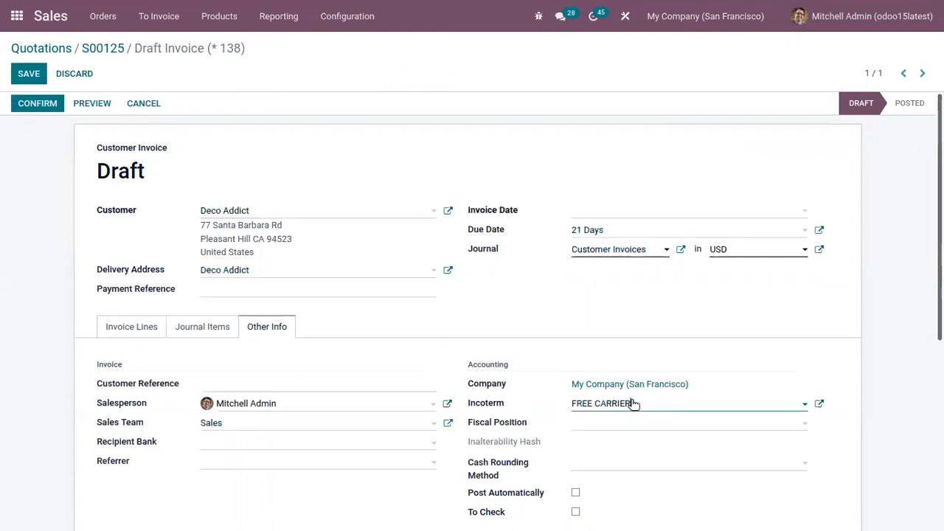
click(687, 403)
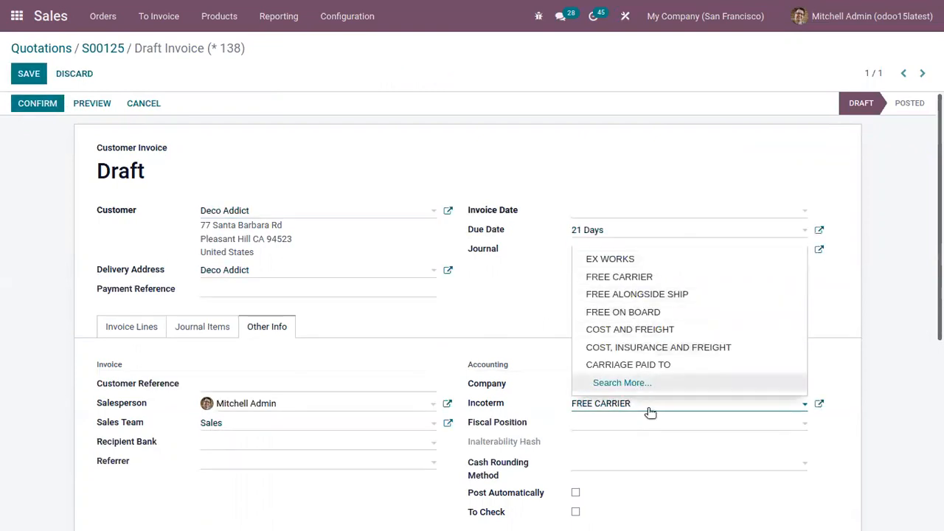
mouse_move(637, 294)
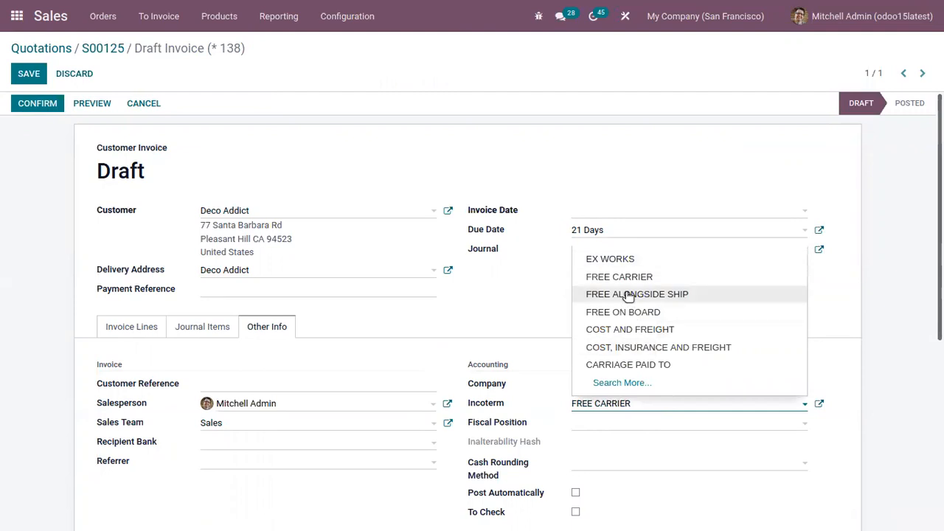
mouse_move(610, 258)
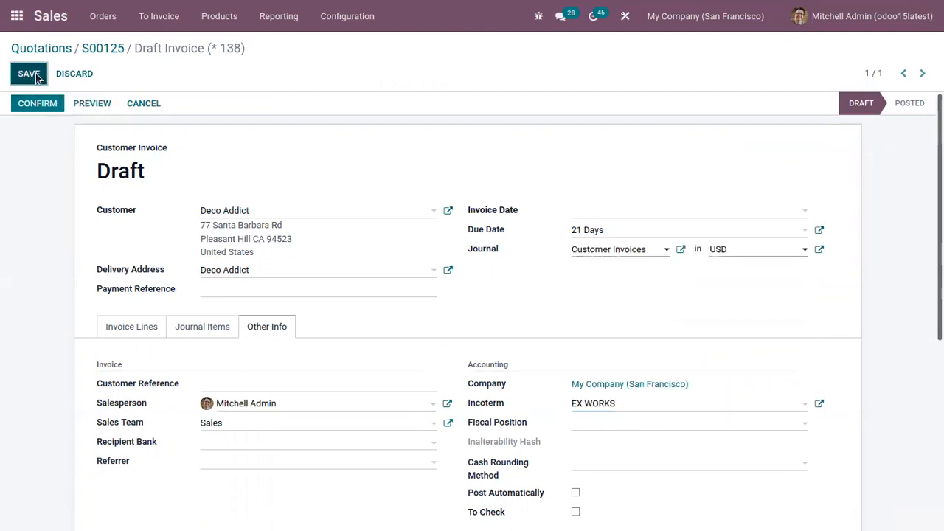
click(30, 74)
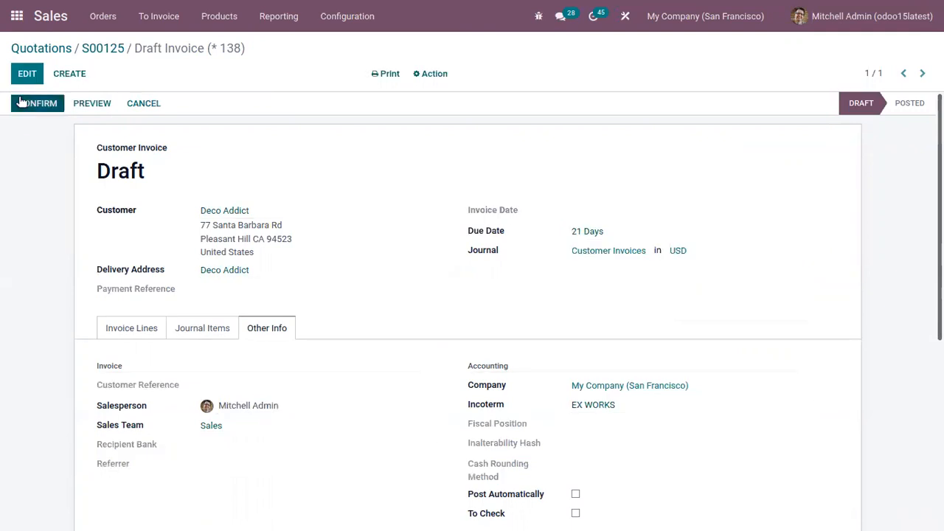
click(18, 14)
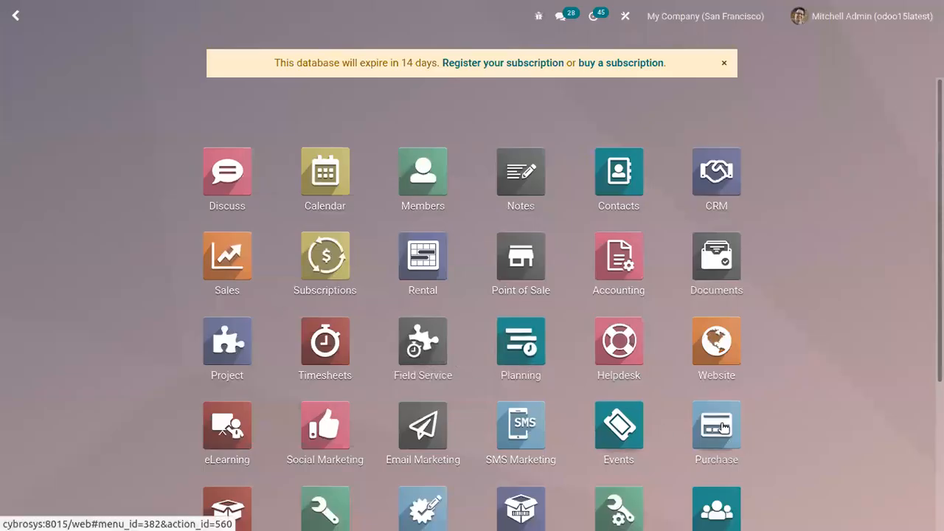
Start a new Purchase RFQ for vendor Azure Interior and reach its empty Incoterm field
click(716, 422)
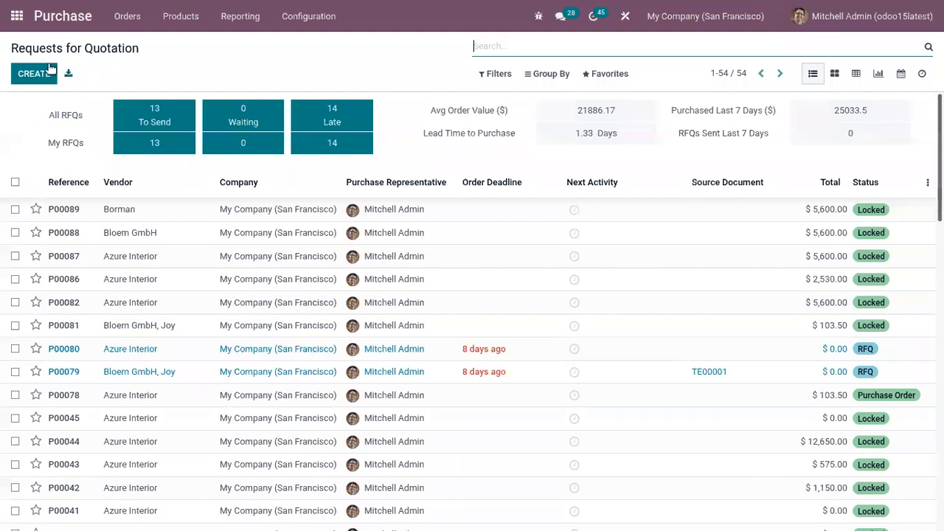
click(32, 74)
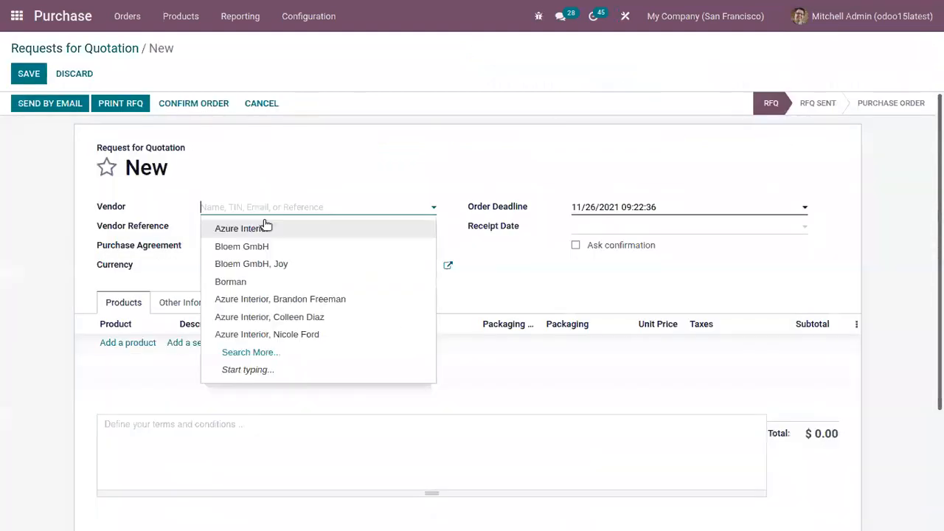
click(239, 227)
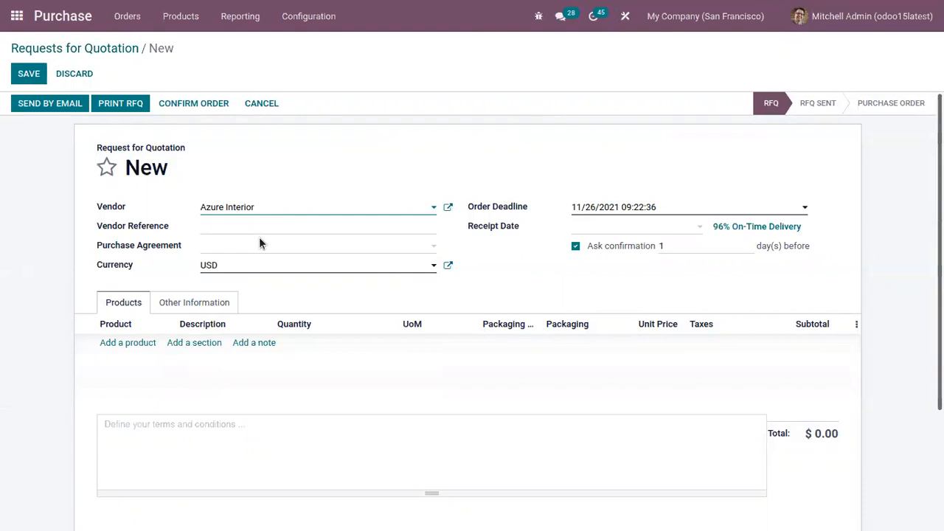
mouse_move(198, 302)
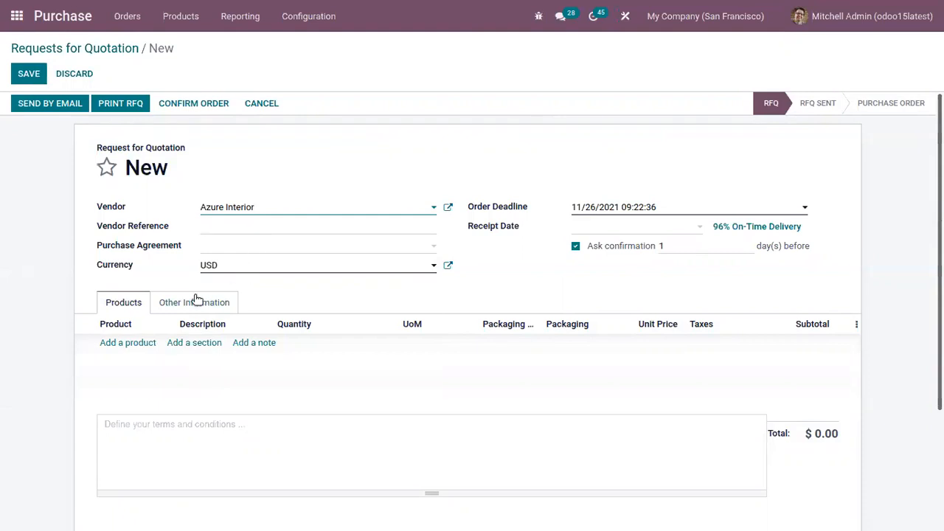
click(195, 302)
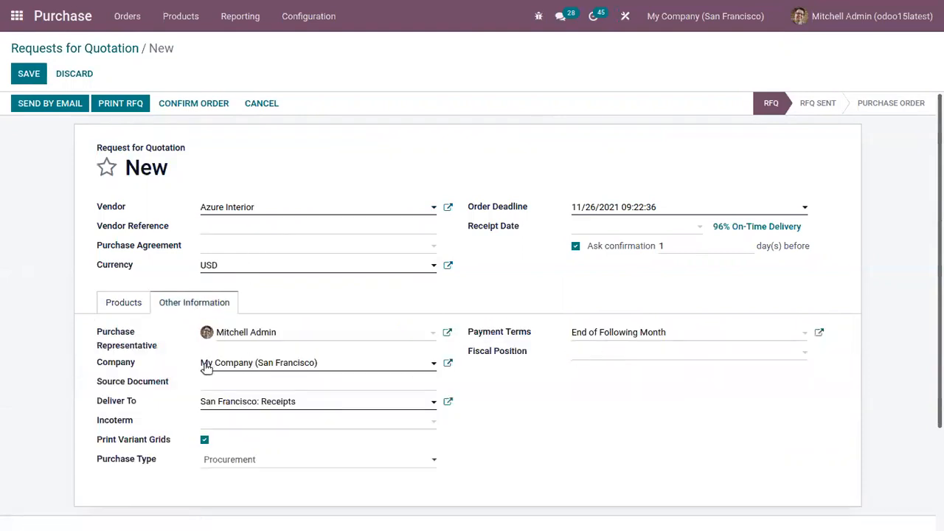
mouse_move(206, 413)
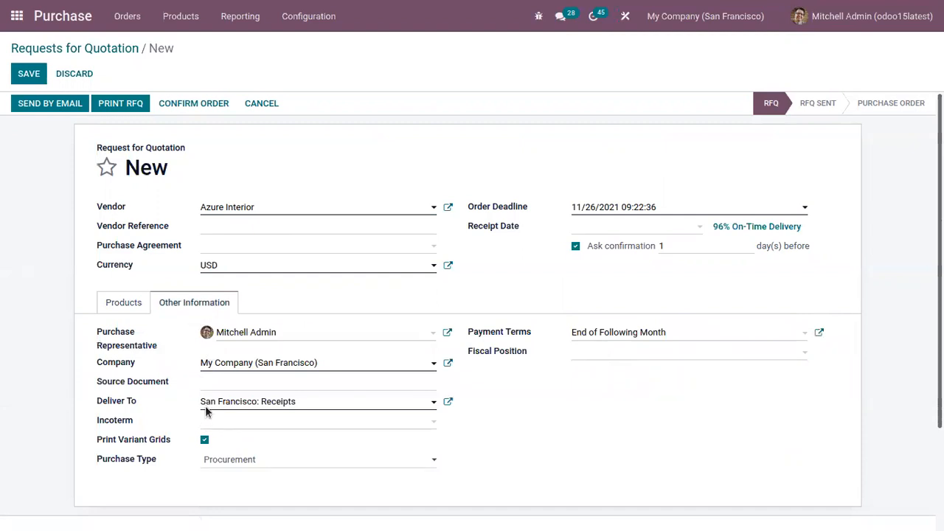
click(318, 421)
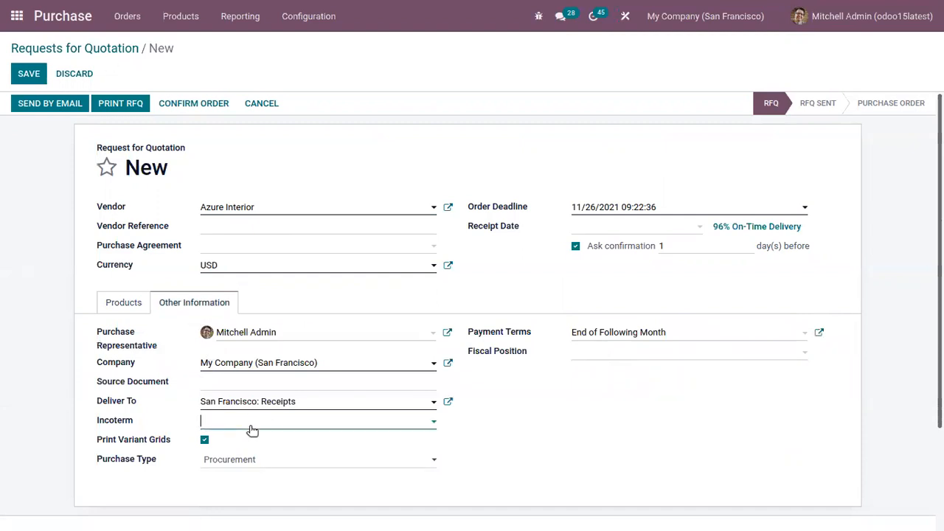
Save RFQ P00090 with EX WORKS as its Incoterm and return to the RFQ list
click(319, 421)
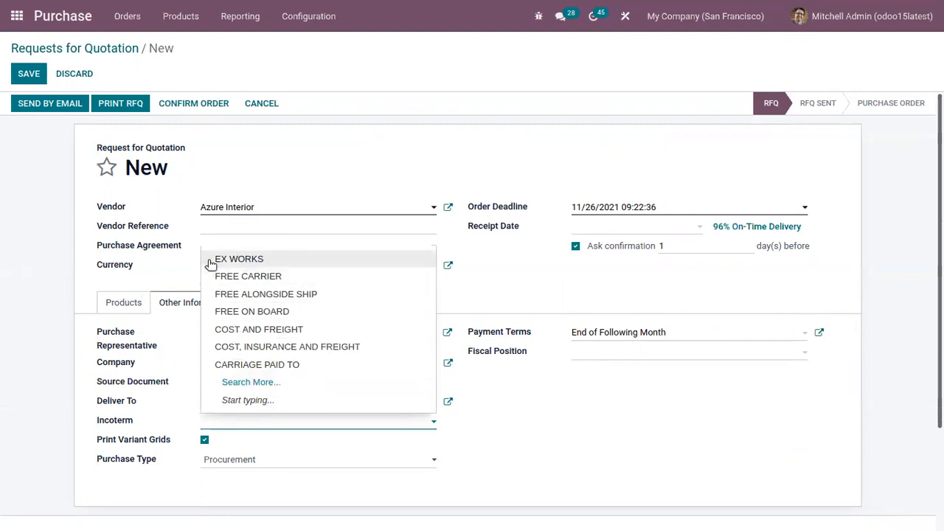
click(239, 259)
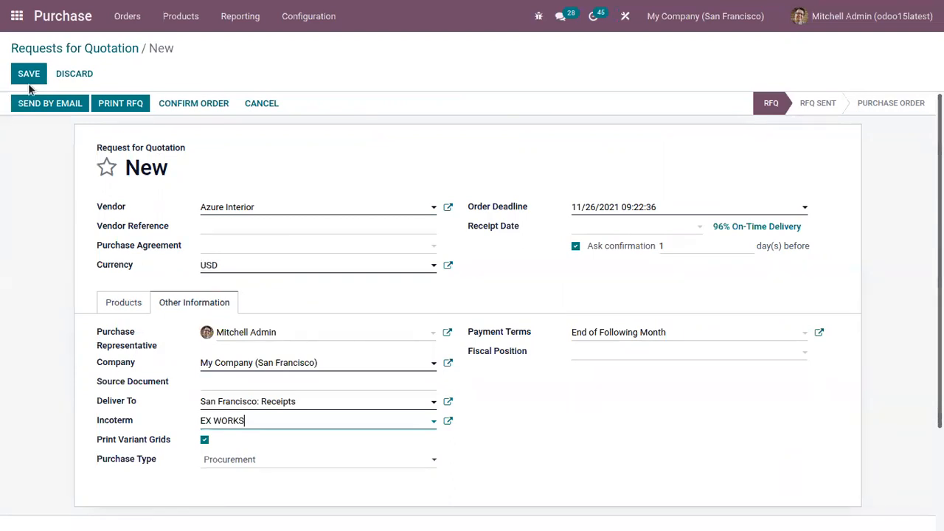
click(28, 74)
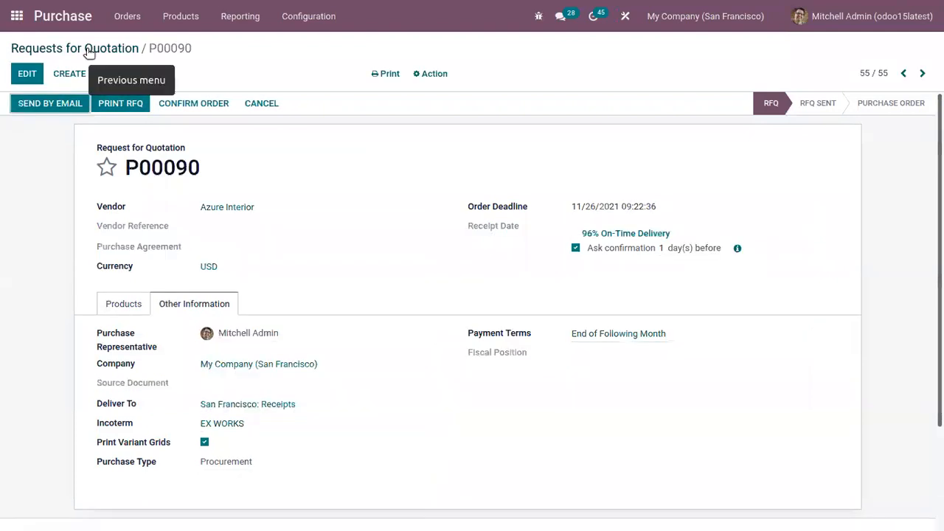
click(74, 47)
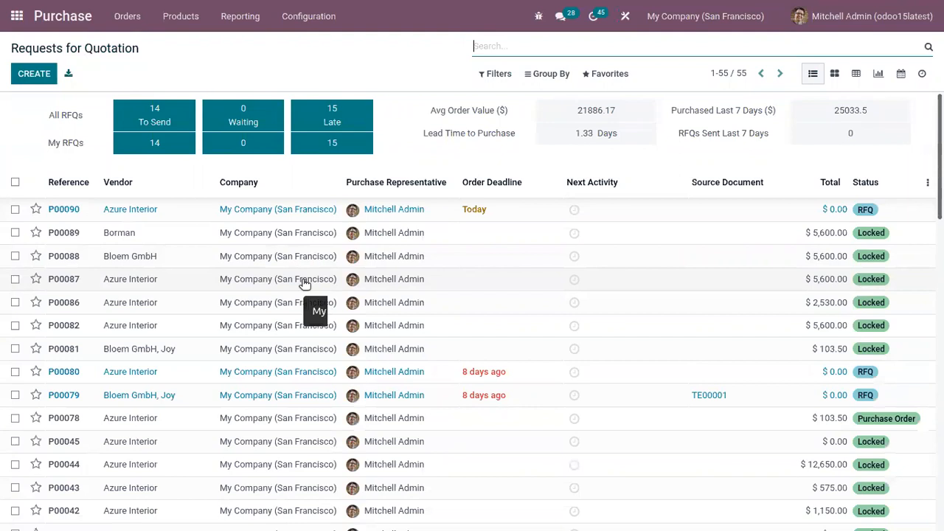
mouse_move(266, 62)
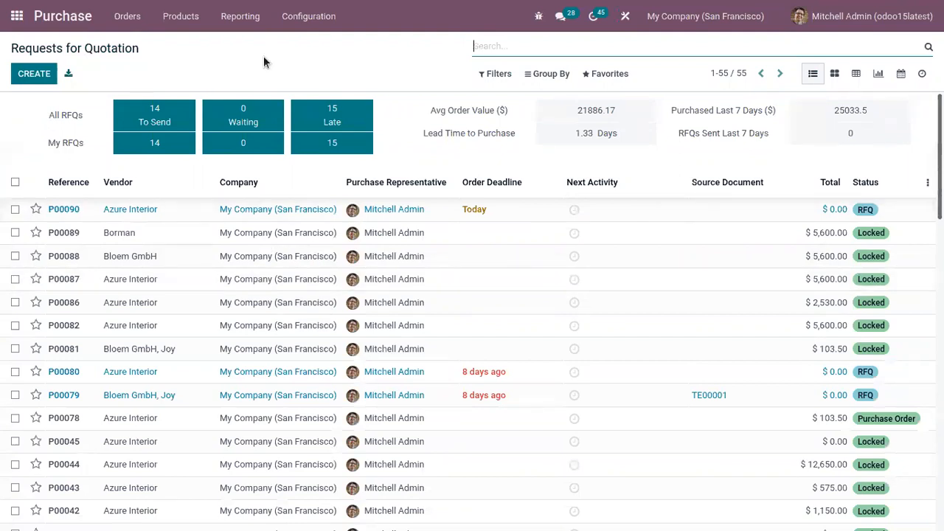